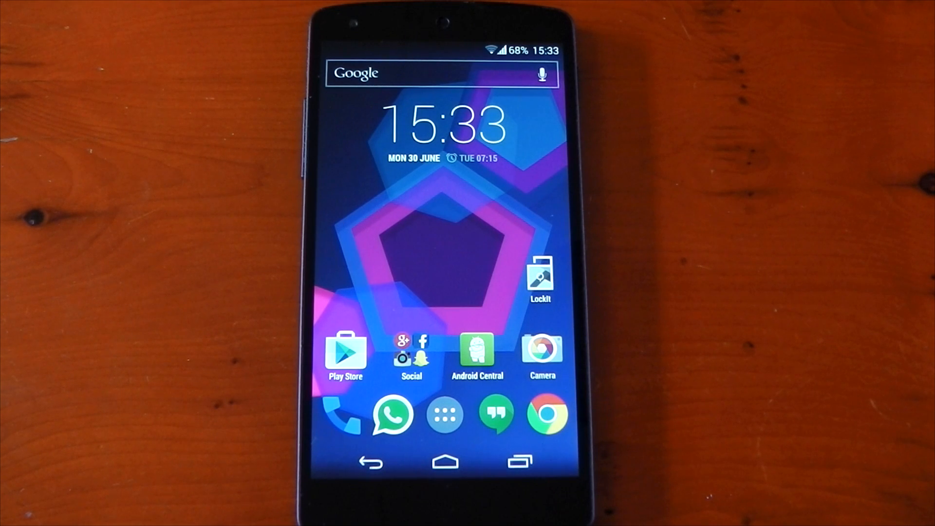
Launch LockIt from the home screen, showing no applications locked yet
click(539, 274)
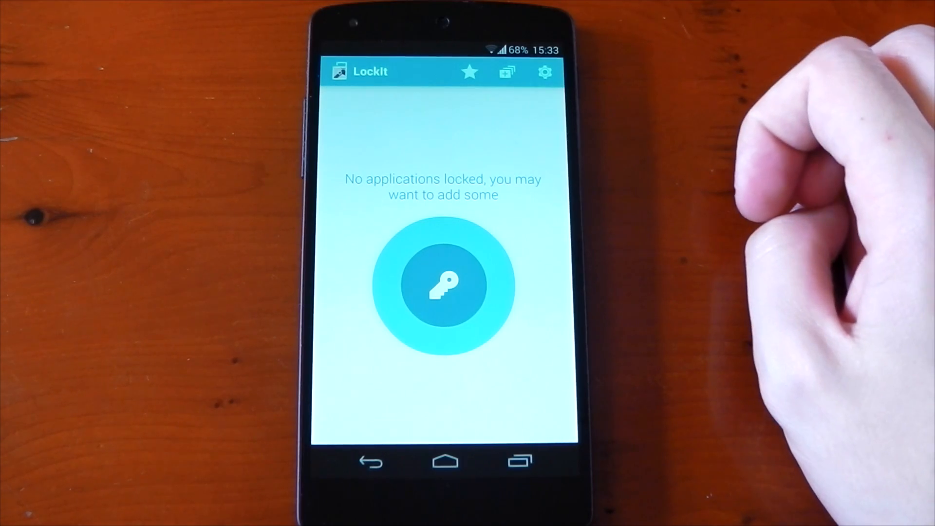
click(545, 71)
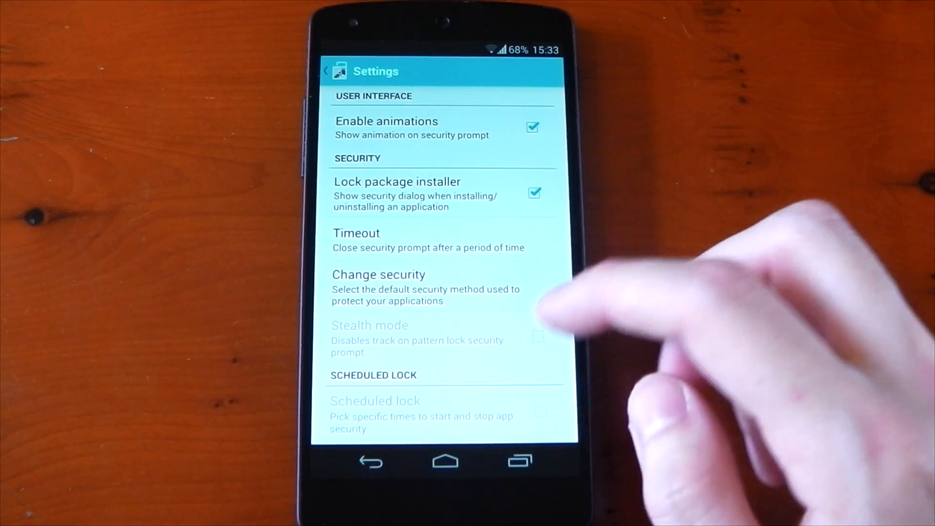
click(379, 274)
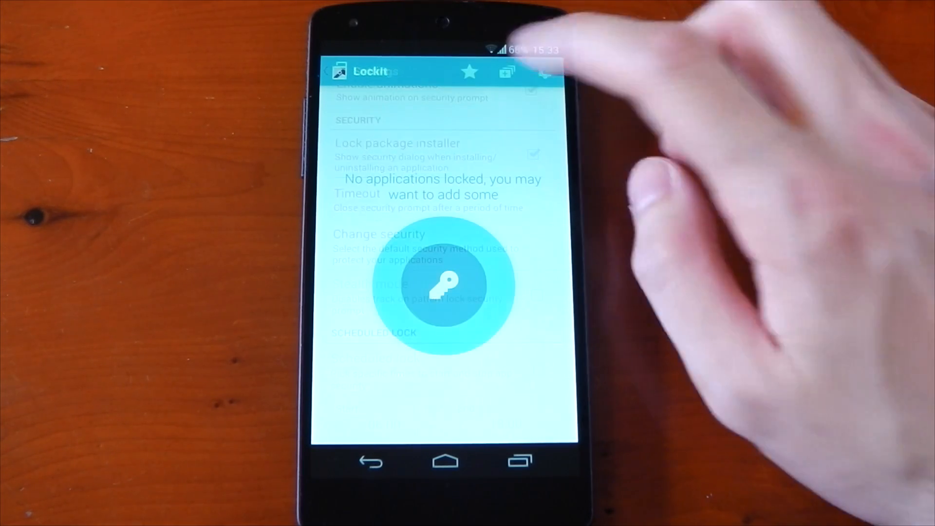
Add Android Central from the app picker to LockIt's locked applications
click(507, 71)
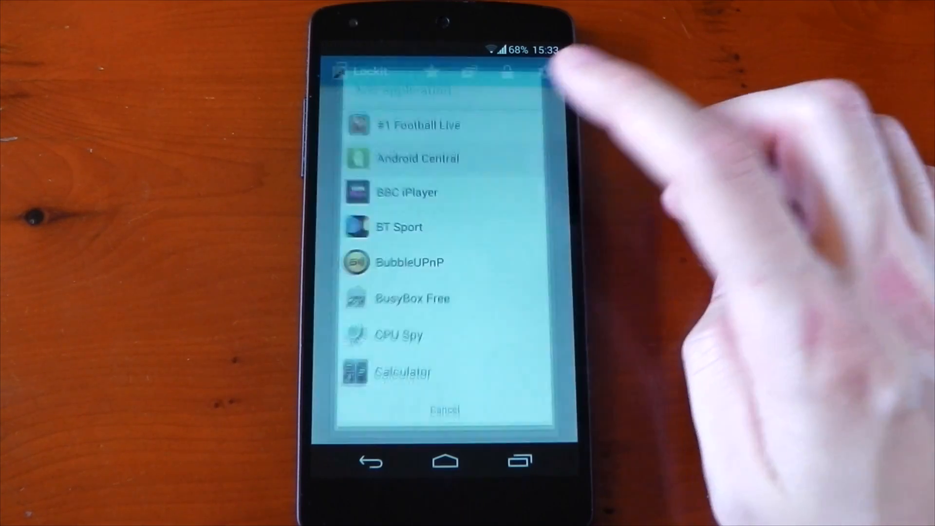
click(418, 158)
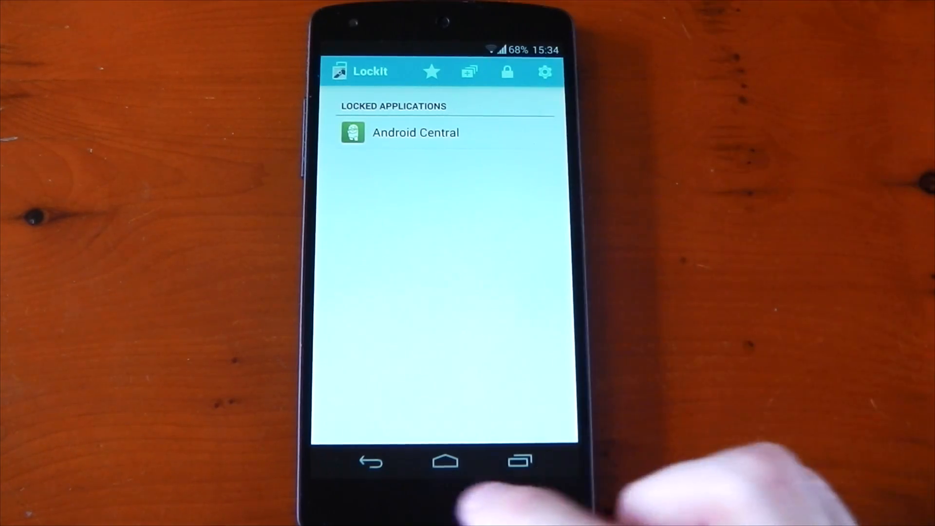
Launch Android Central, pass the pattern prompt into its news feed, then return home
click(445, 461)
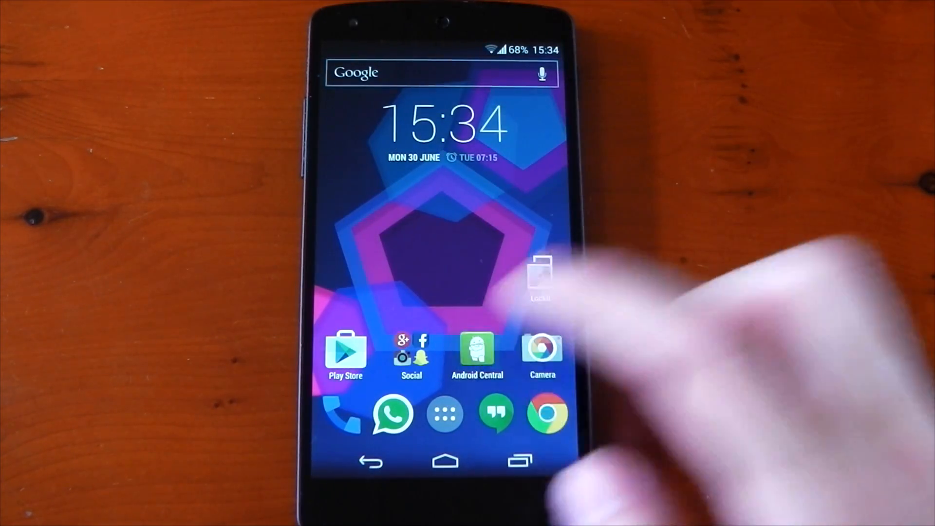
click(539, 277)
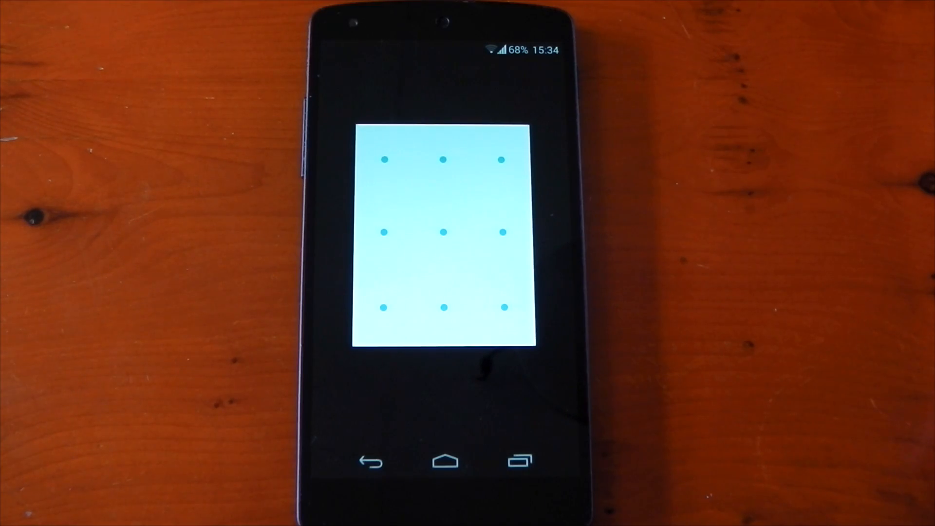
click(386, 160)
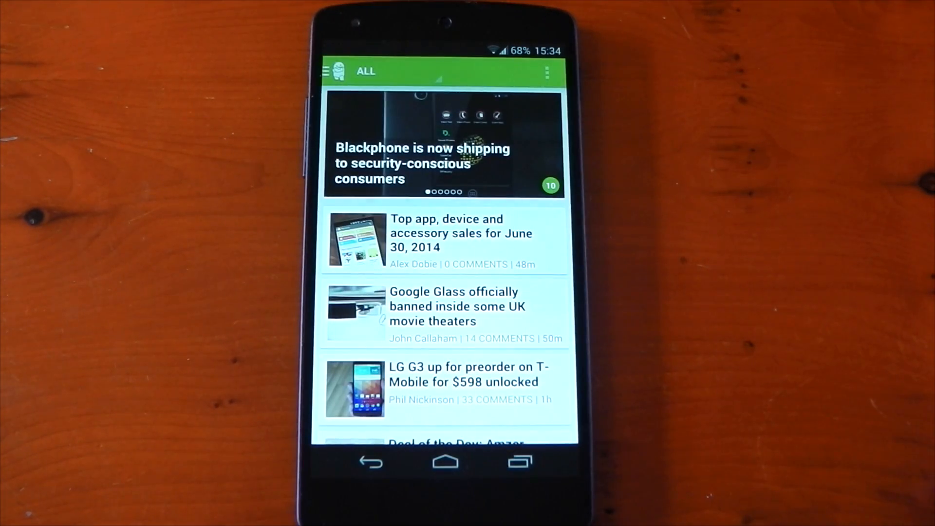
click(445, 461)
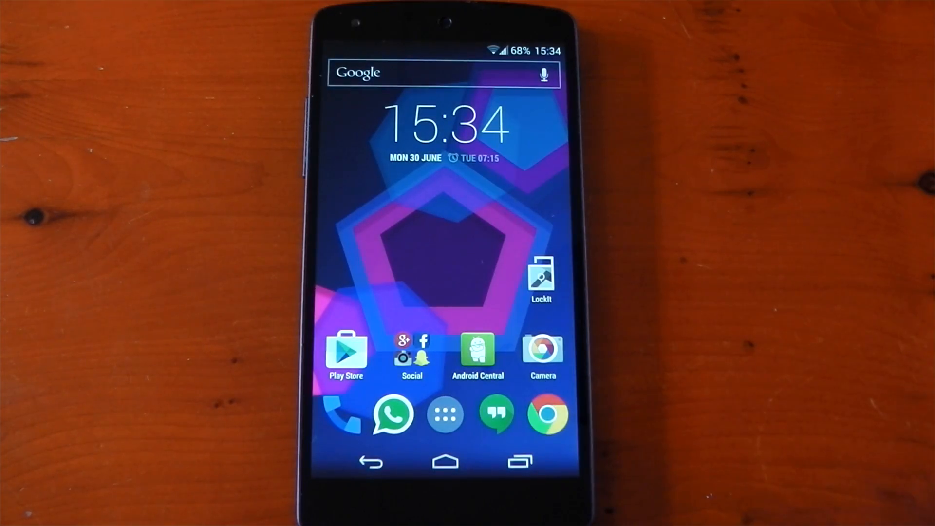
Reopen LockIt and add BBC iPlayer to the locked list beside Android Central
click(541, 275)
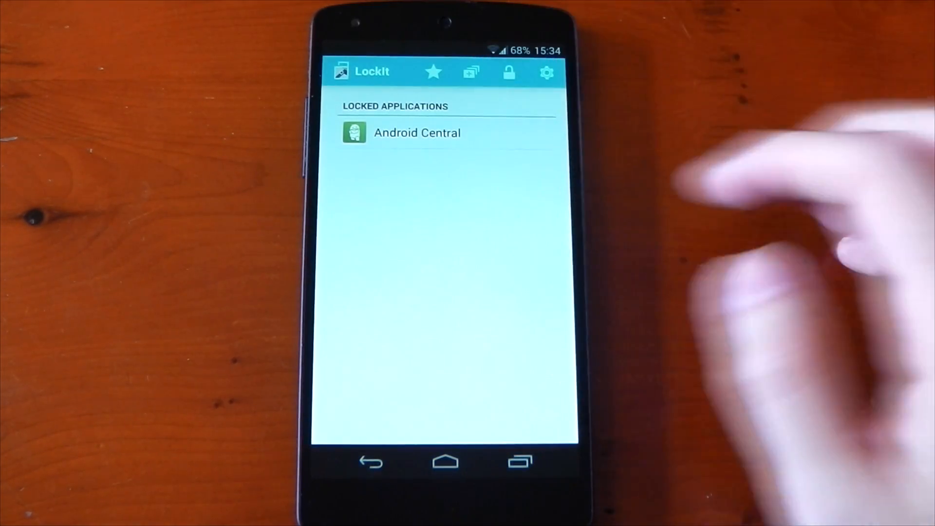
click(432, 71)
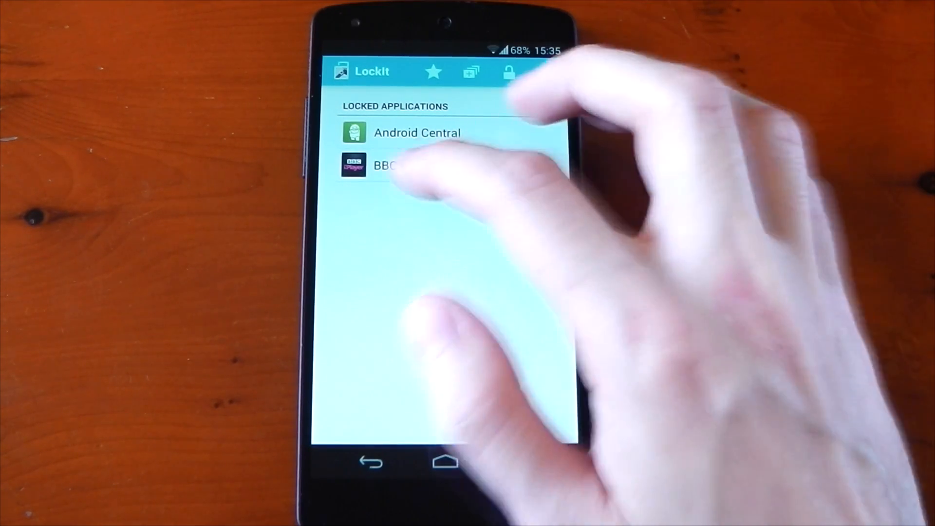
click(385, 166)
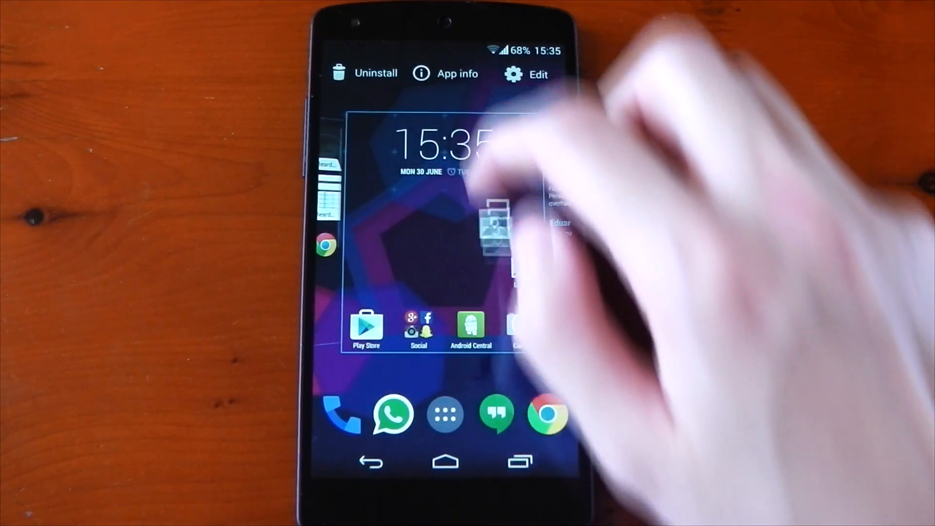
Drop the LockIt icon on App info to show its greyed-out uninstall and clear-data page
click(446, 73)
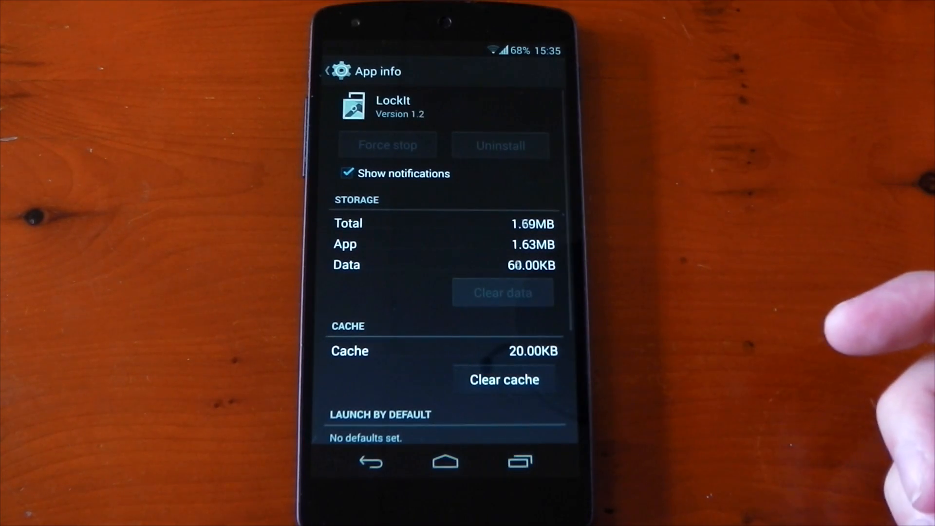